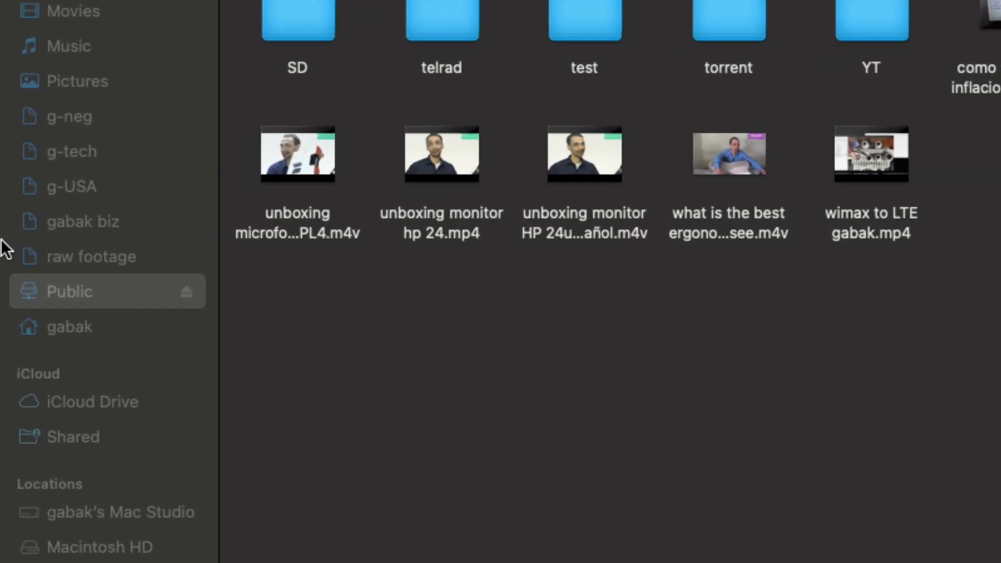
pyautogui.moveTo(73, 301)
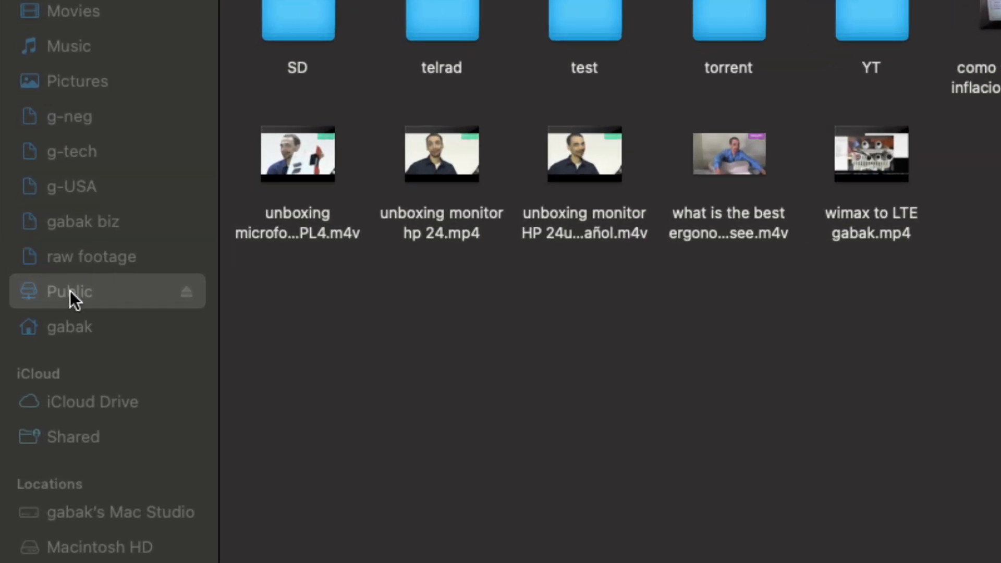
# Remove the Public network share from the sidebar Favorites via its context menu.
pyautogui.rightClick(68, 291)
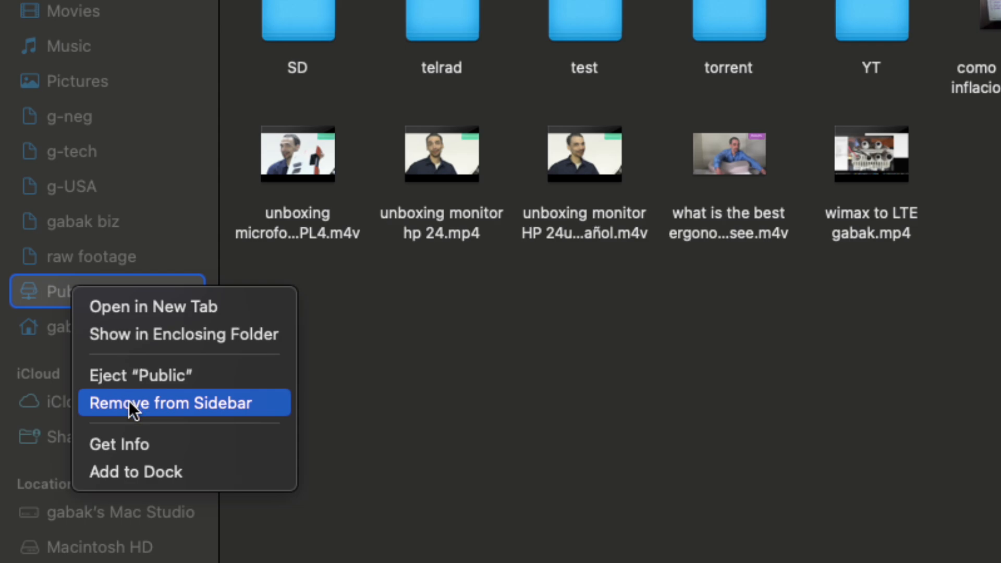
pyautogui.click(183, 402)
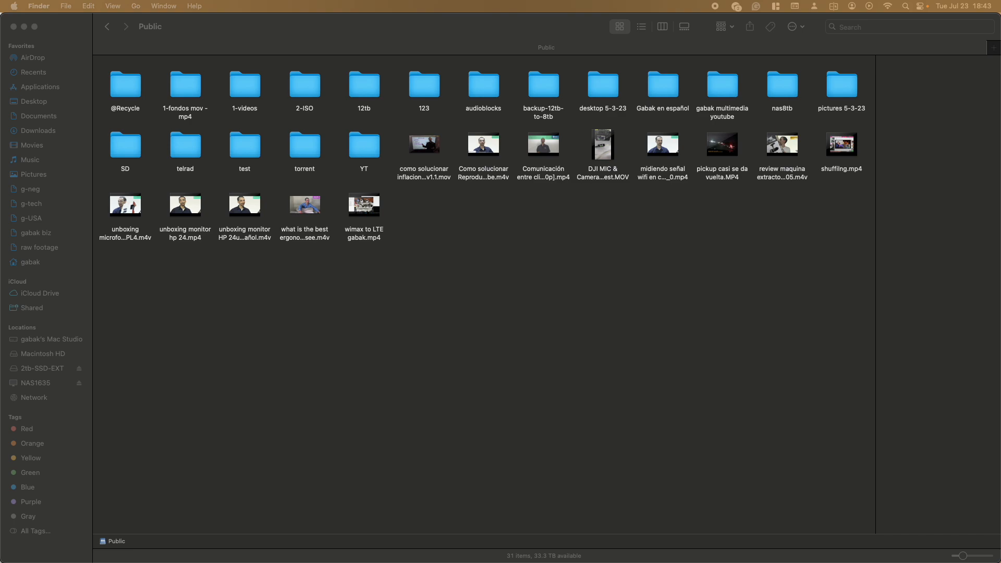
pyautogui.moveTo(399, 195)
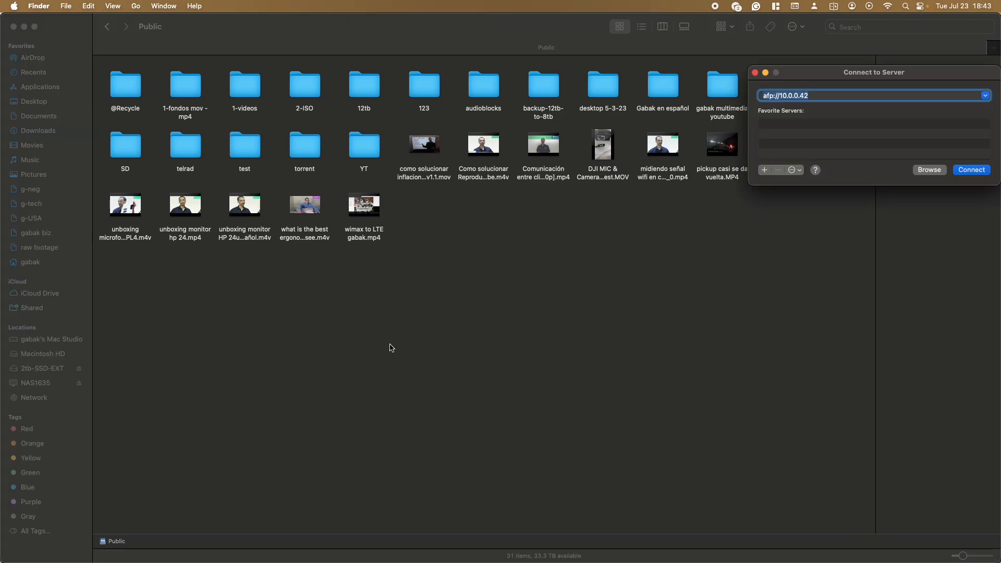
pyautogui.moveTo(814, 106)
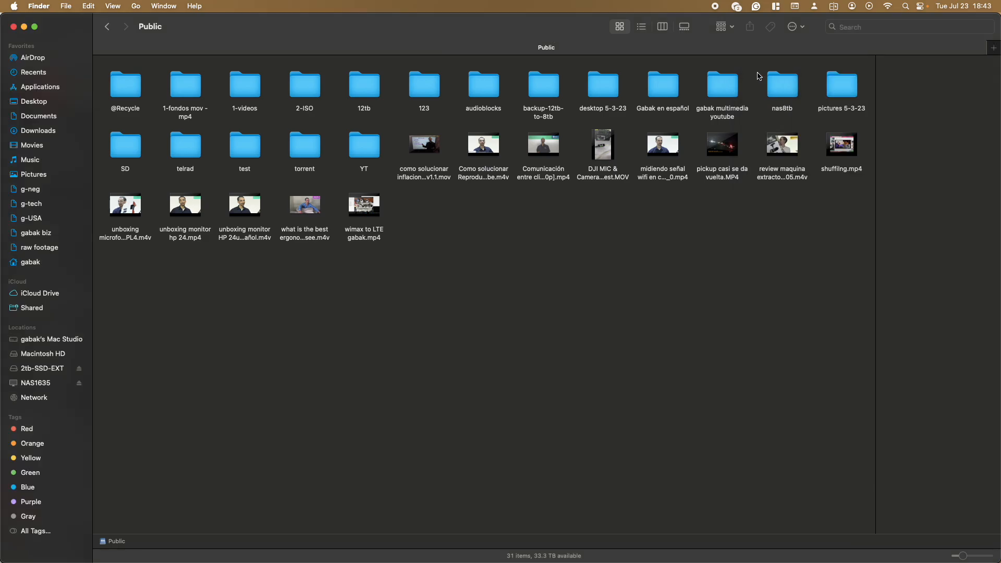
pyautogui.moveTo(365, 206)
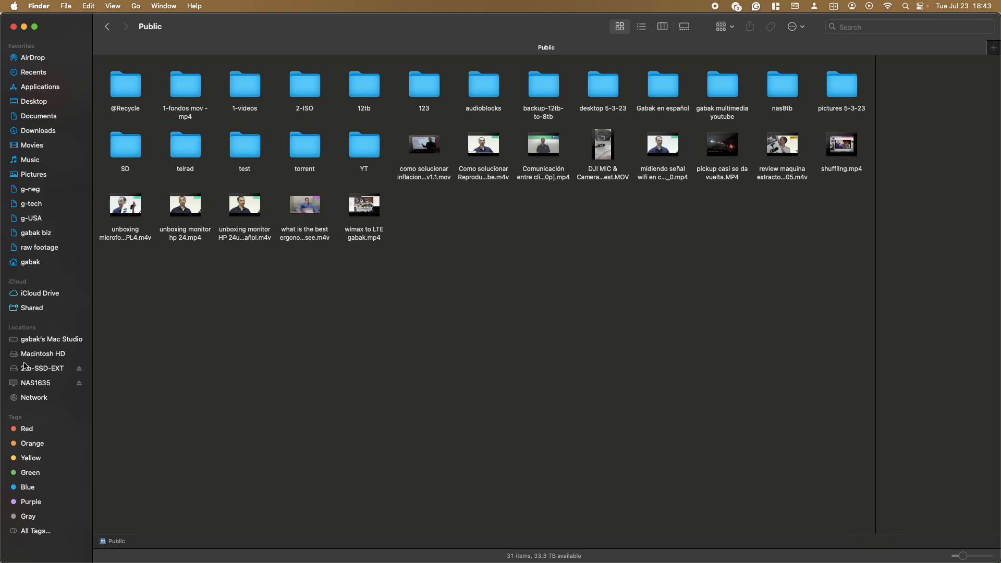
pyautogui.click(37, 382)
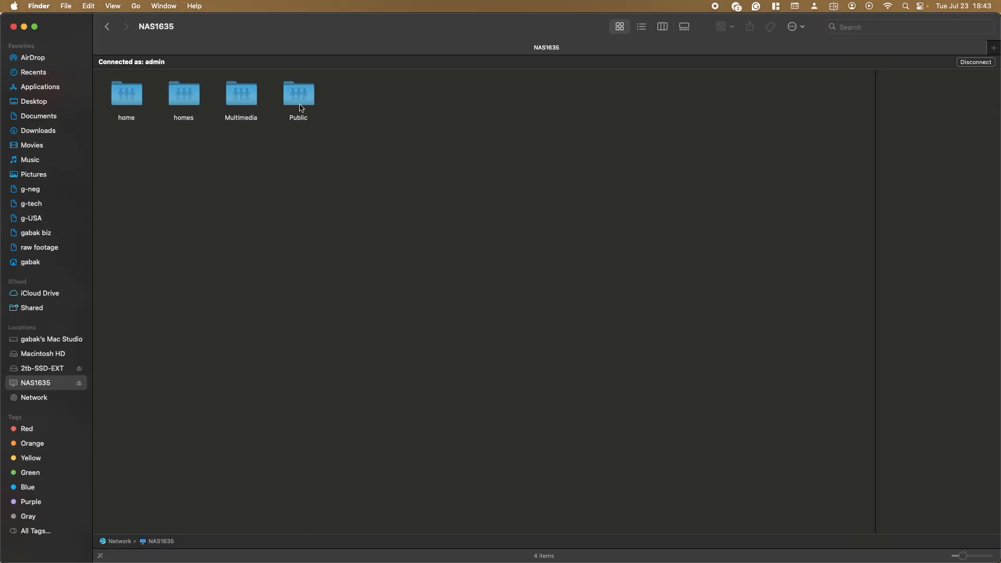
pyautogui.doubleClick(298, 93)
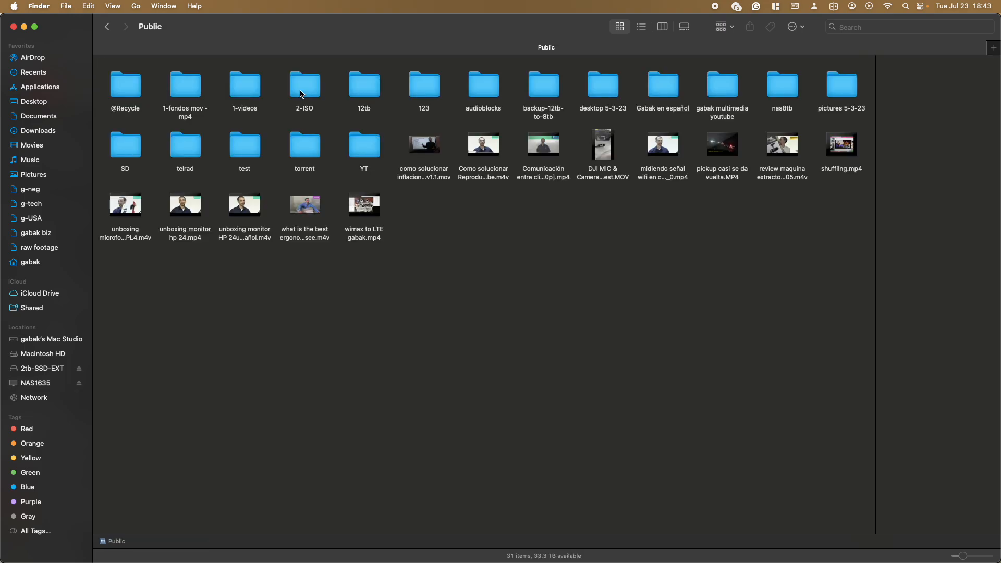
pyautogui.moveTo(82, 64)
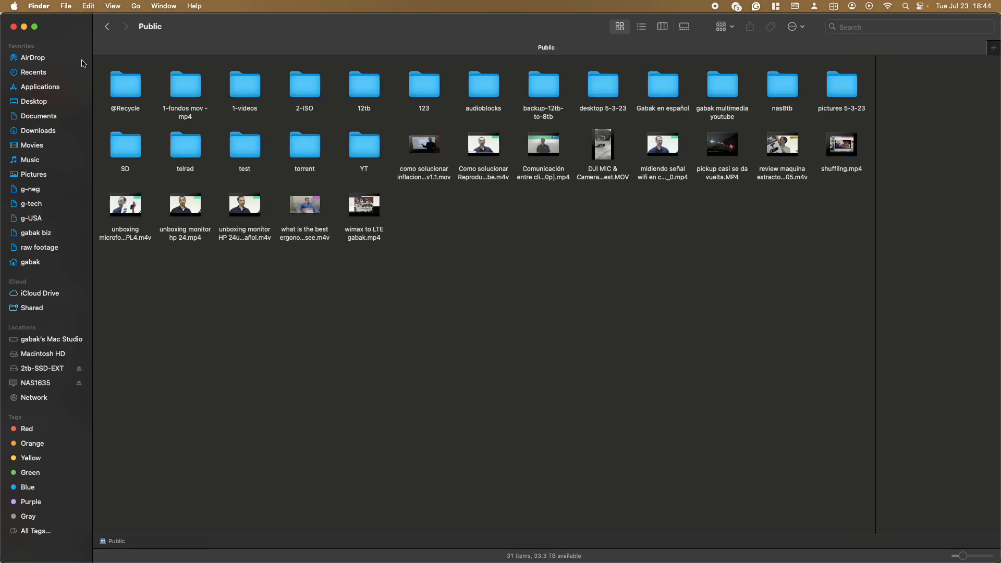
pyautogui.moveTo(66, 7)
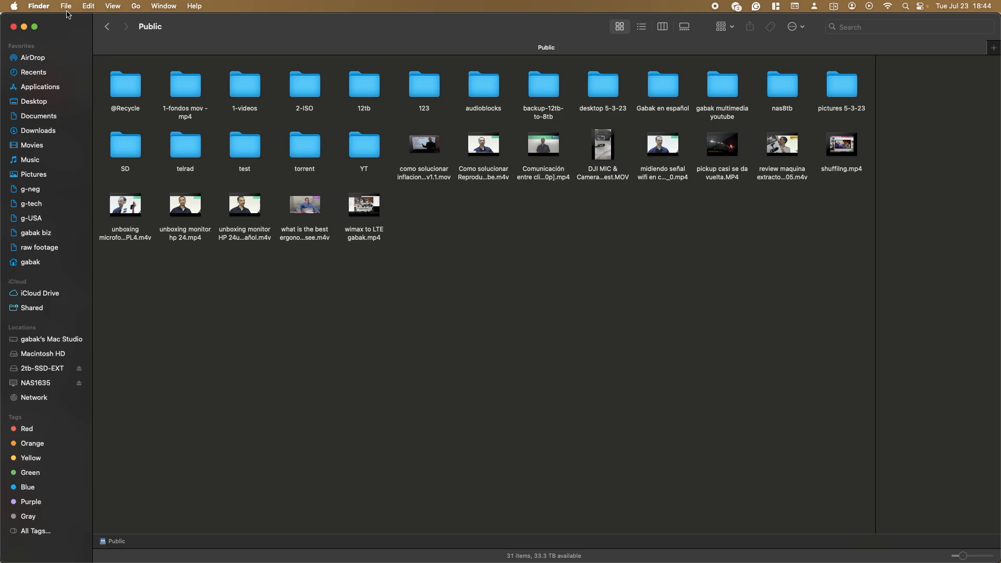
# Bring up Finder's File menu while the Public share is open, ready for Add to Sidebar.
pyautogui.click(66, 6)
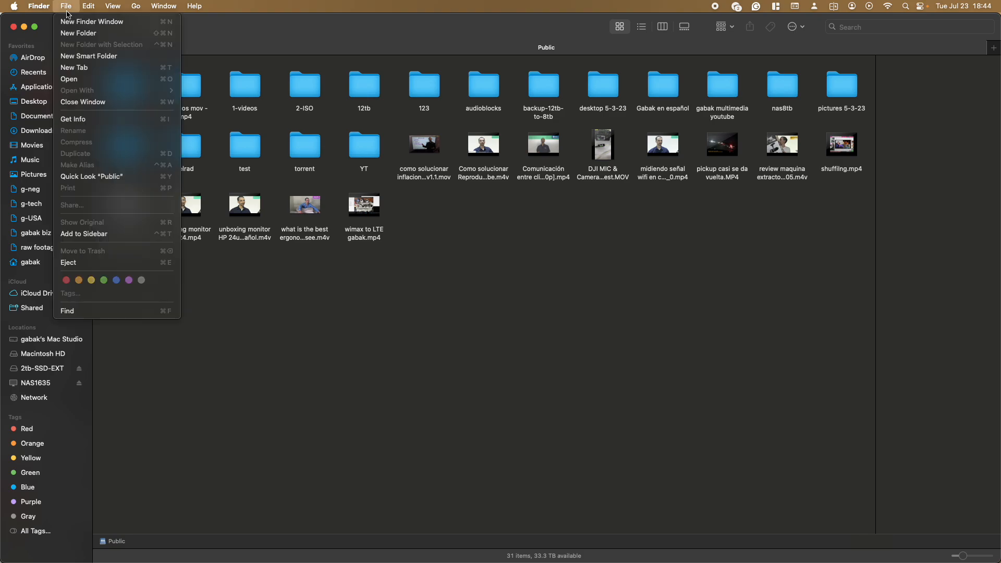
pyautogui.moveTo(125, 240)
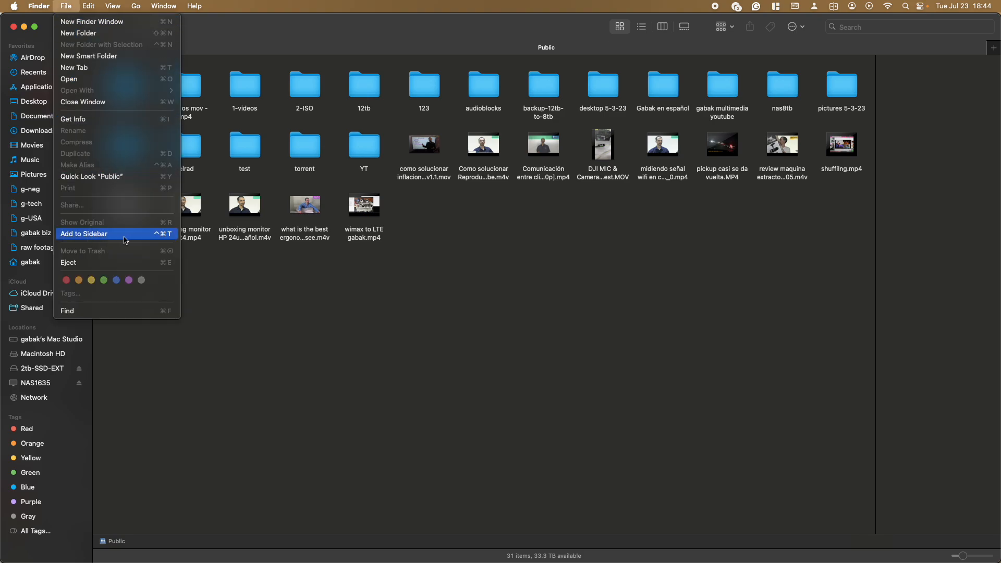
pyautogui.moveTo(101, 240)
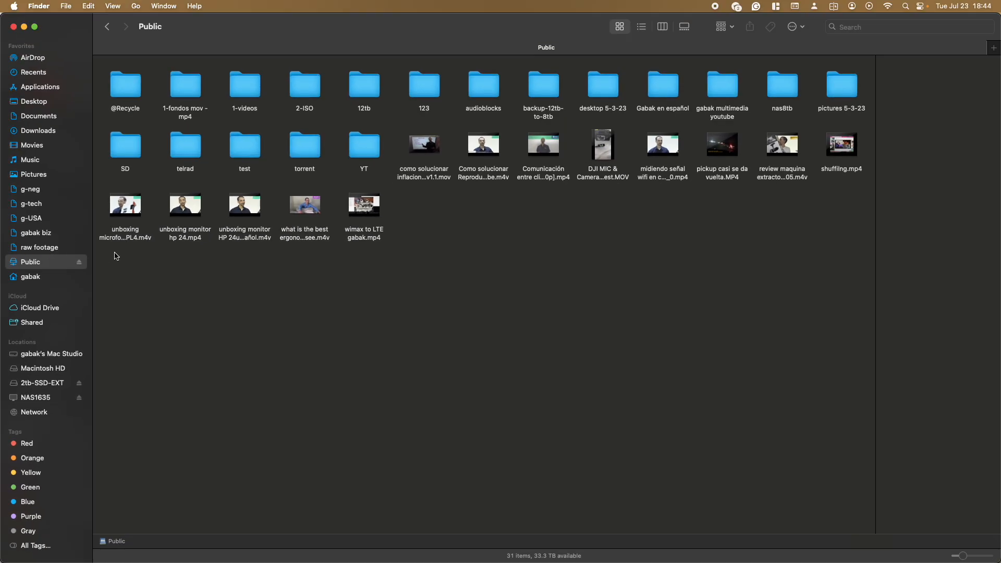
pyautogui.moveTo(40, 398)
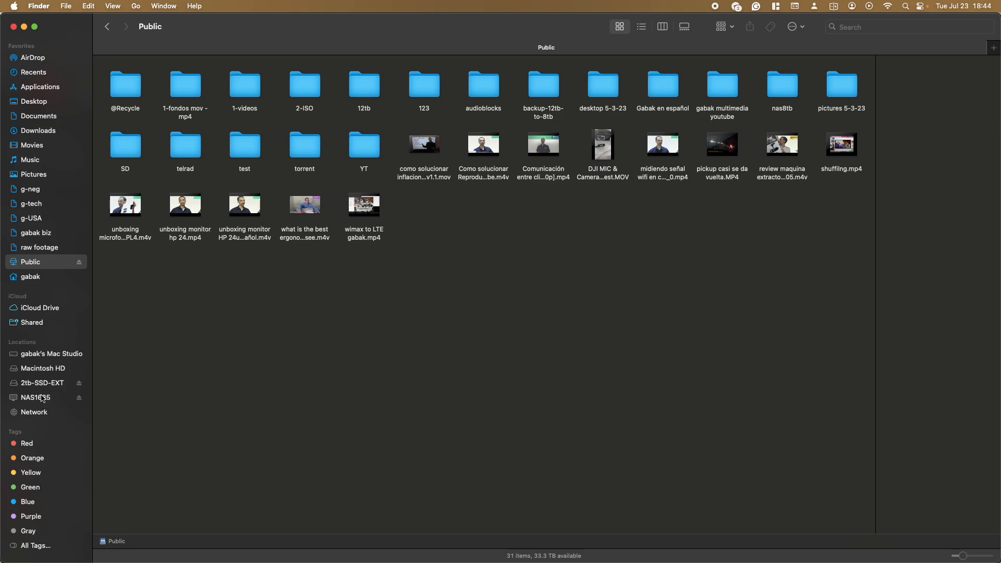
# Select NAS1635 under Locations to list its four shared folders.
pyautogui.click(36, 398)
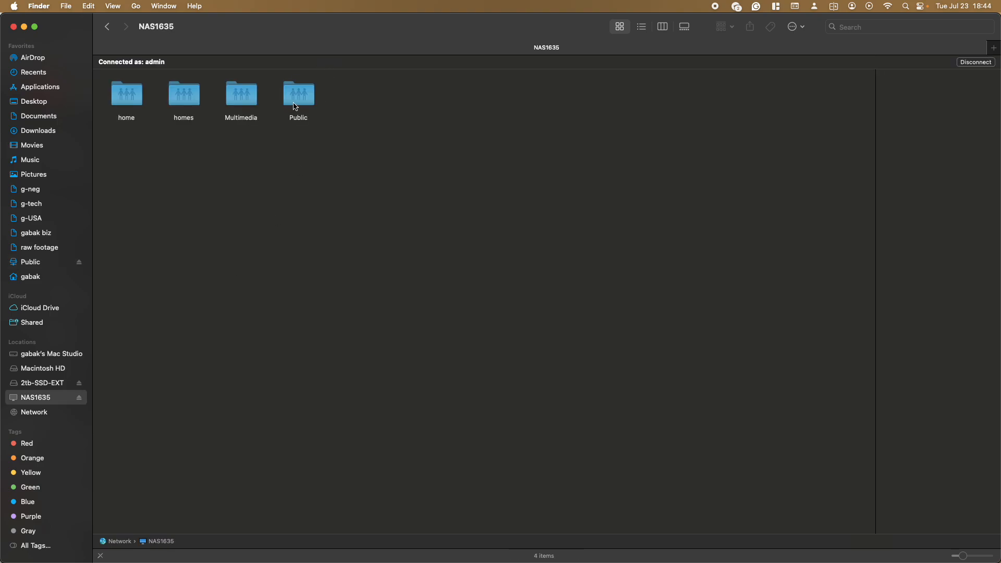
pyautogui.moveTo(295, 101)
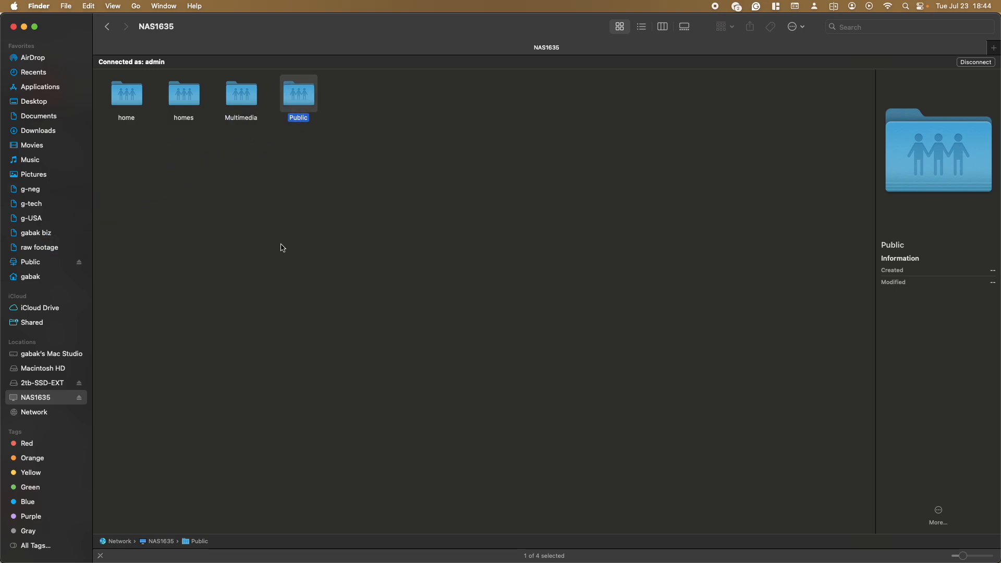
pyautogui.moveTo(387, 89)
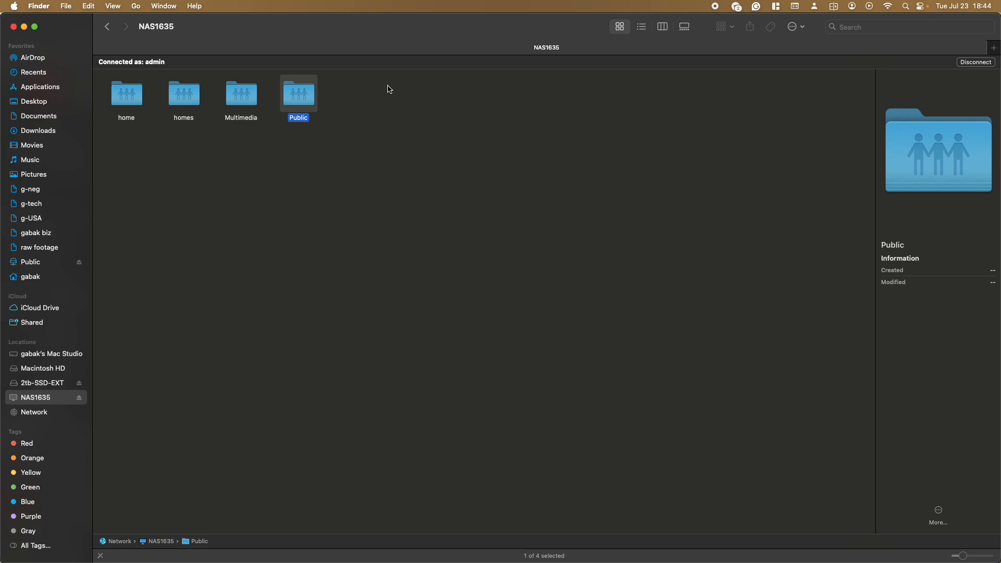